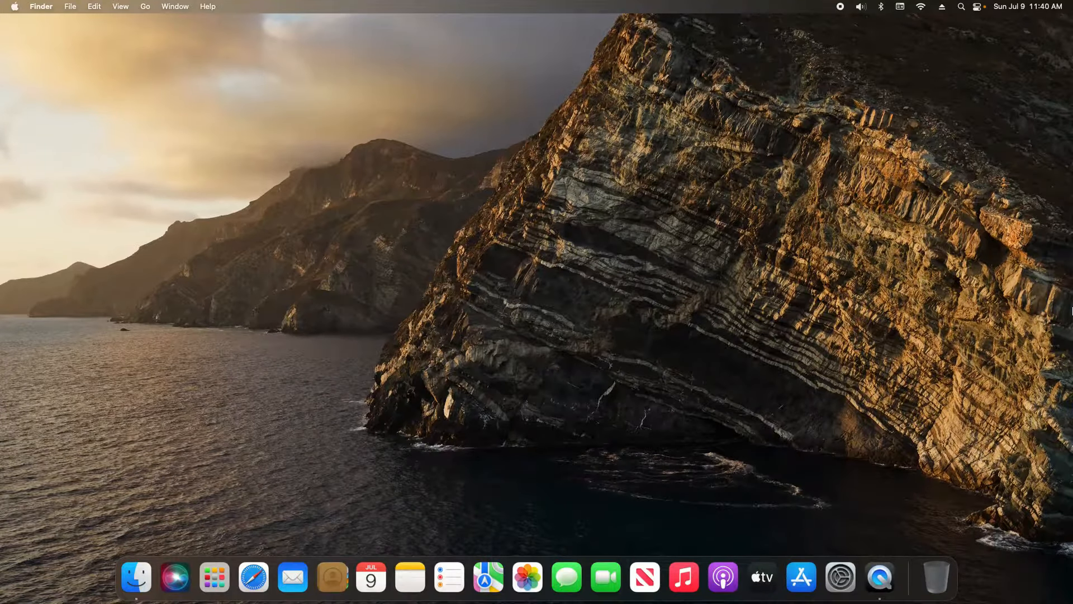
pyautogui.moveTo(308, 8)
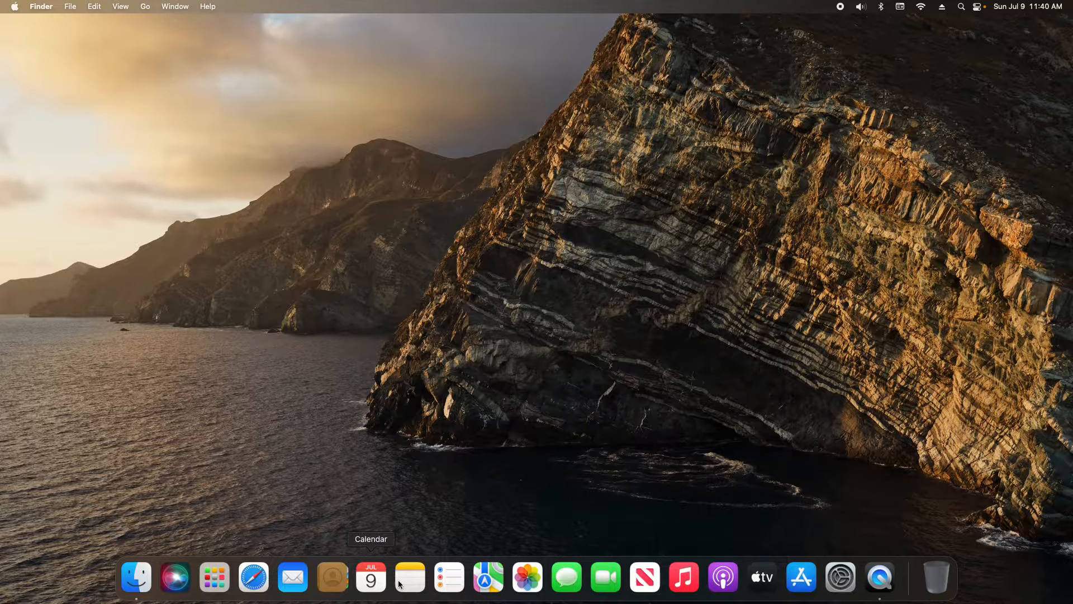
pyautogui.moveTo(48, 33)
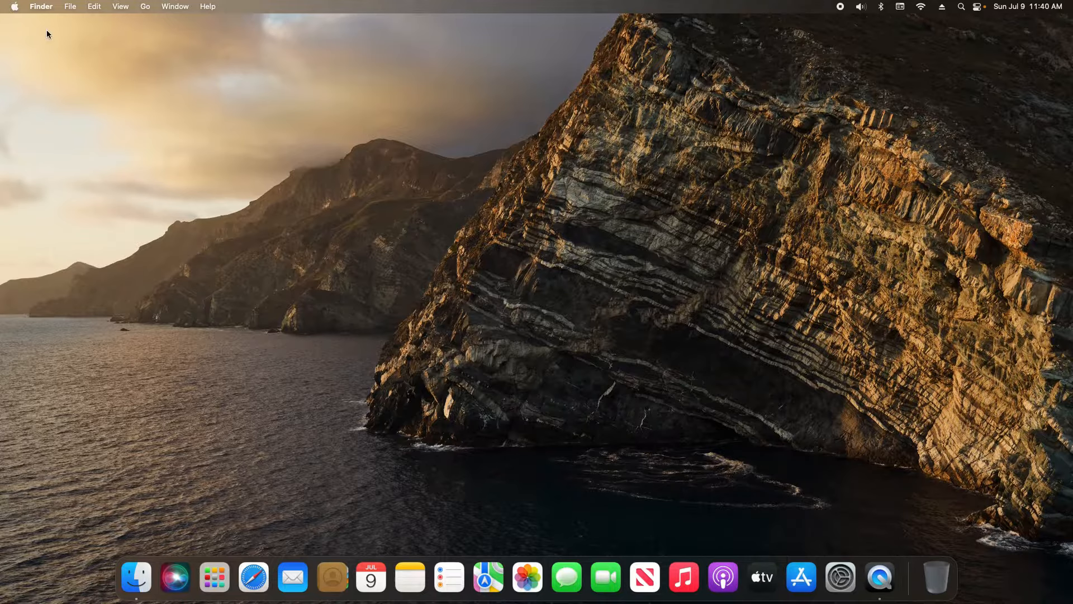
# Step: Open the Apple menu from the Finder menu bar
pyautogui.click(13, 6)
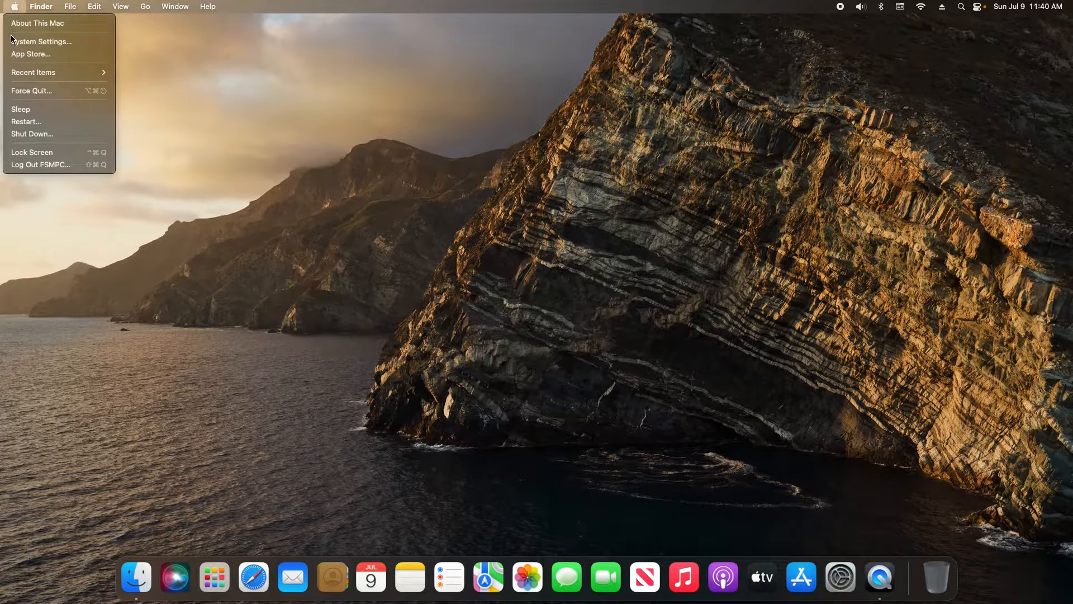
pyautogui.moveTo(41, 42)
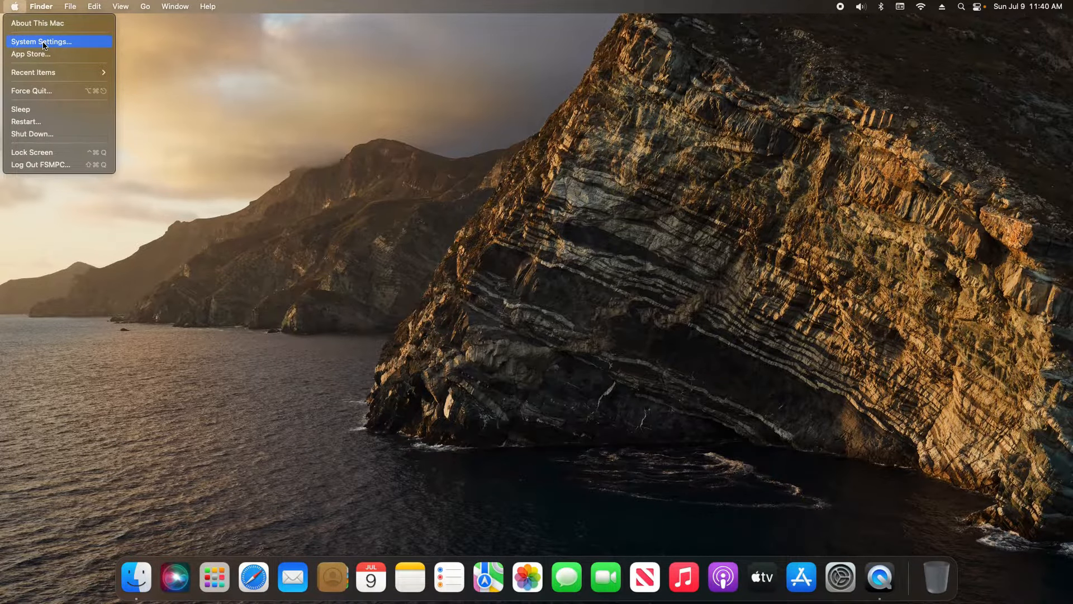
# Step: Launch System Settings and reach the Desktop & Dock page via a 'dock' search
pyautogui.click(41, 42)
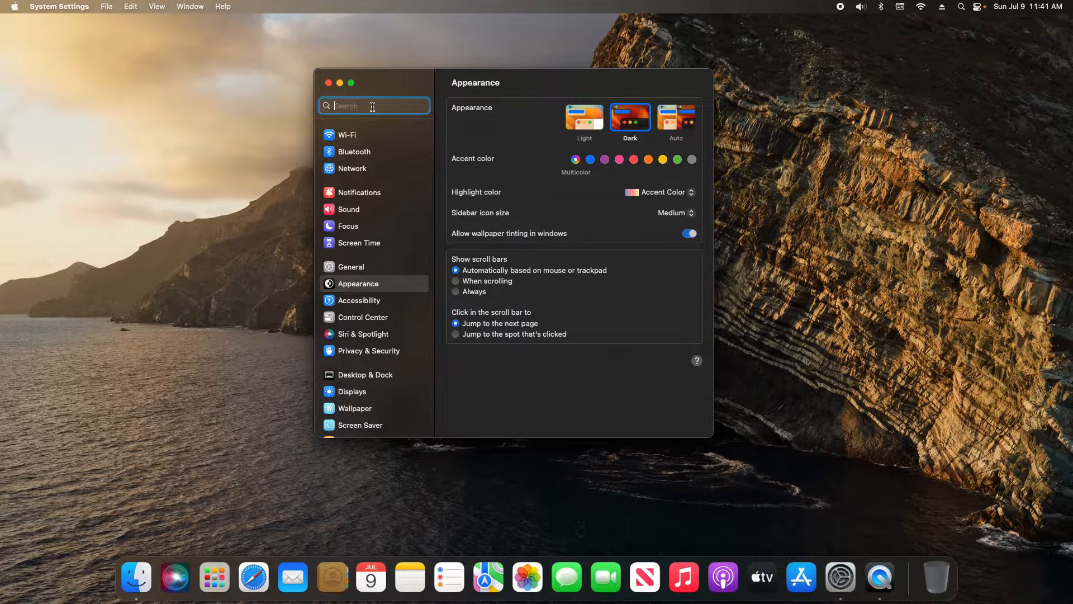
pyautogui.write('dock')
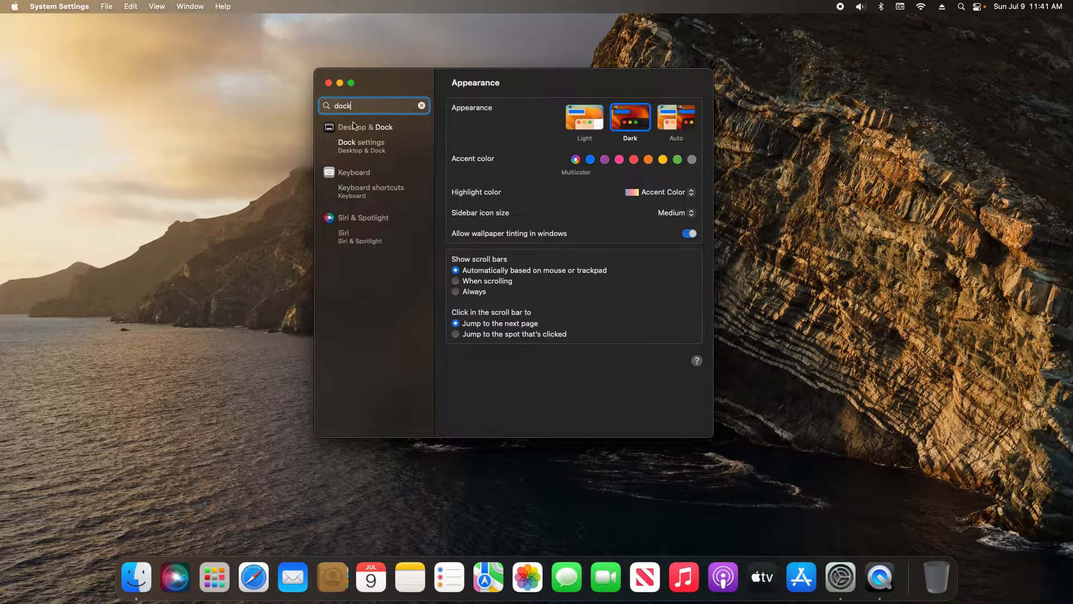
pyautogui.click(365, 127)
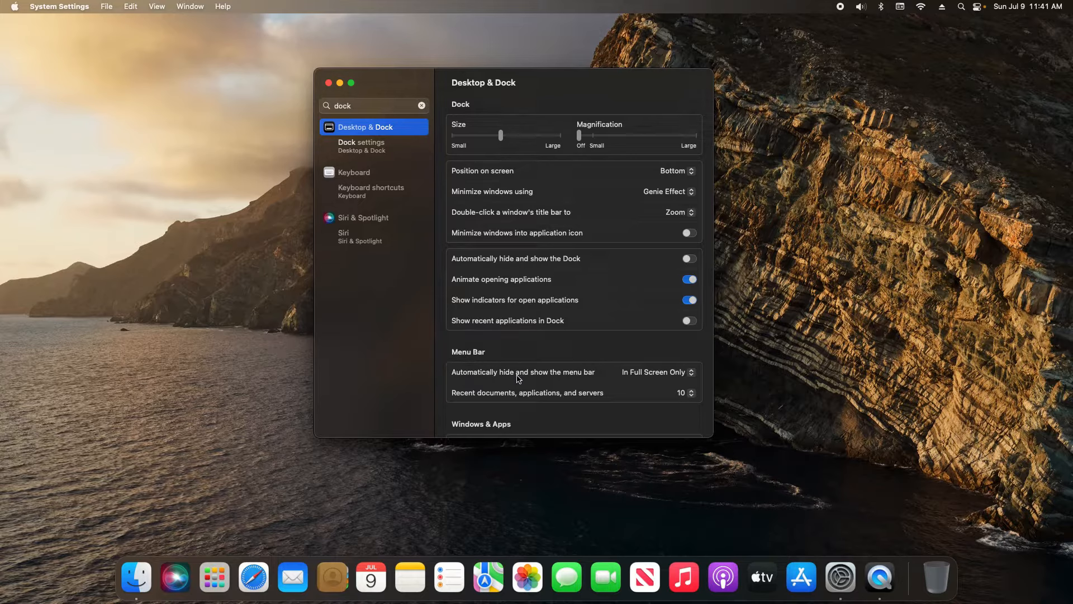
# Step: Set 'Automatically hide and show the menu bar' to Always, then to Never
pyautogui.click(656, 372)
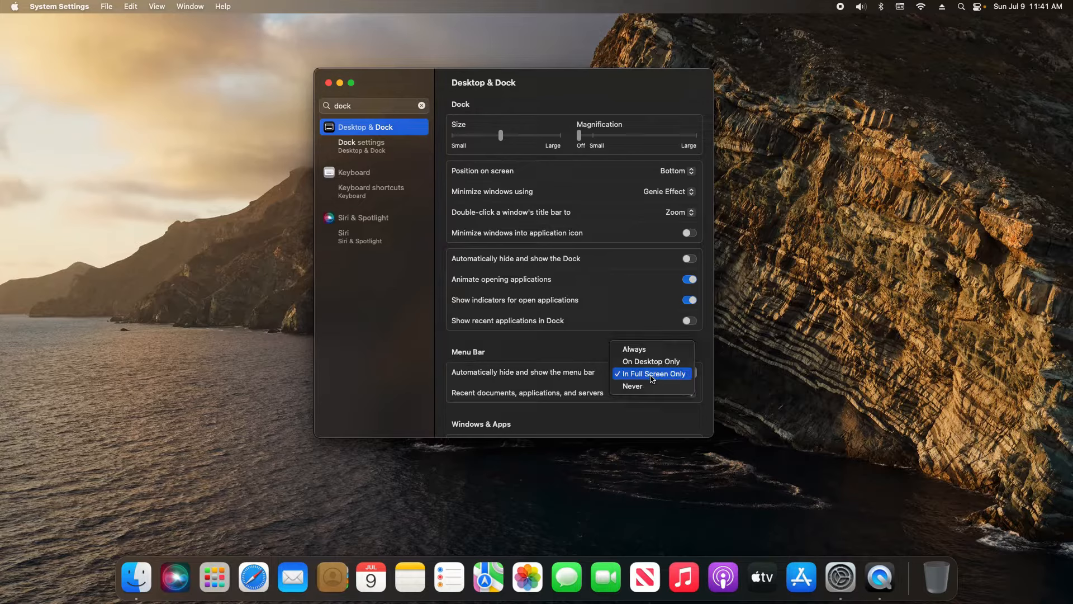
pyautogui.moveTo(633, 349)
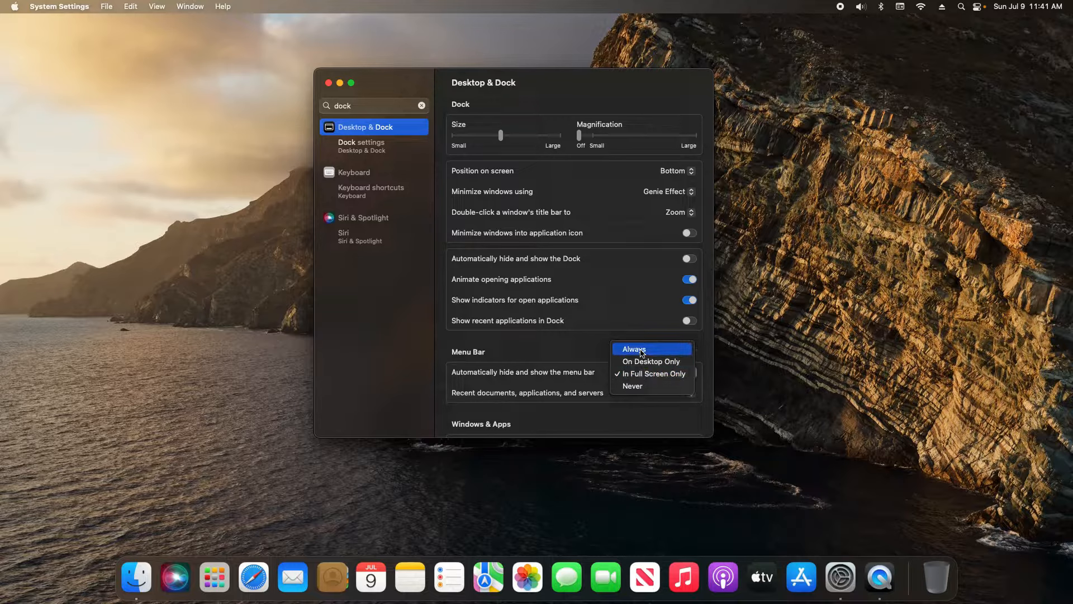
pyautogui.click(632, 349)
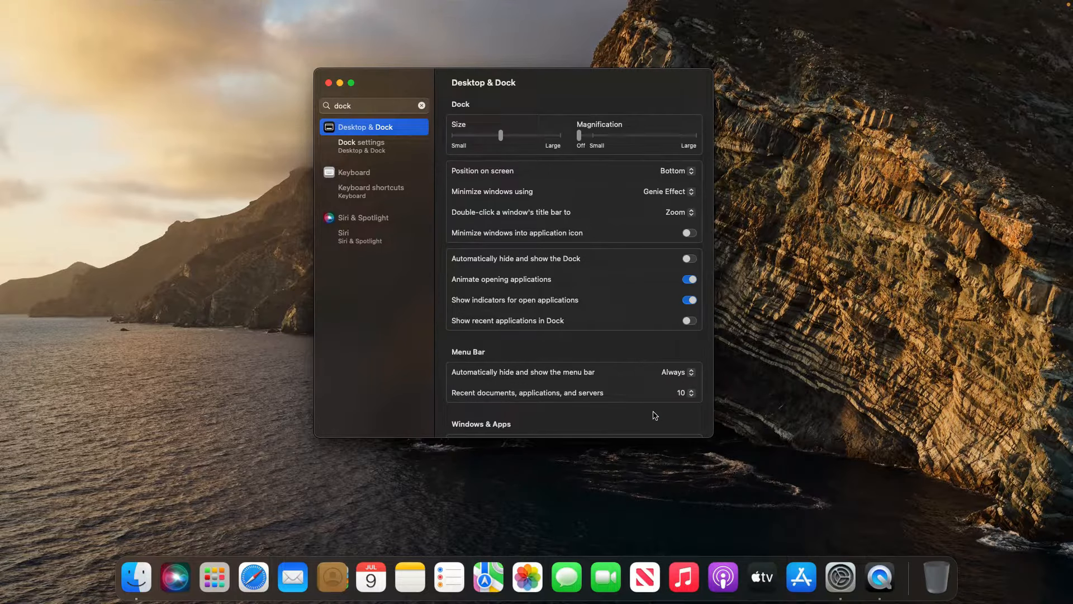
pyautogui.click(676, 372)
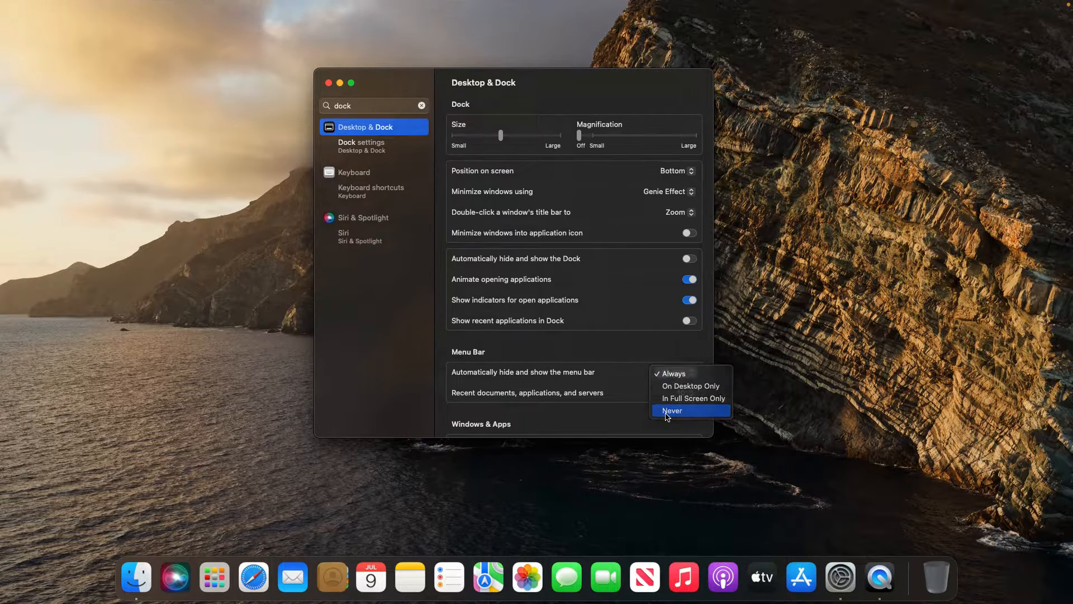
pyautogui.click(672, 411)
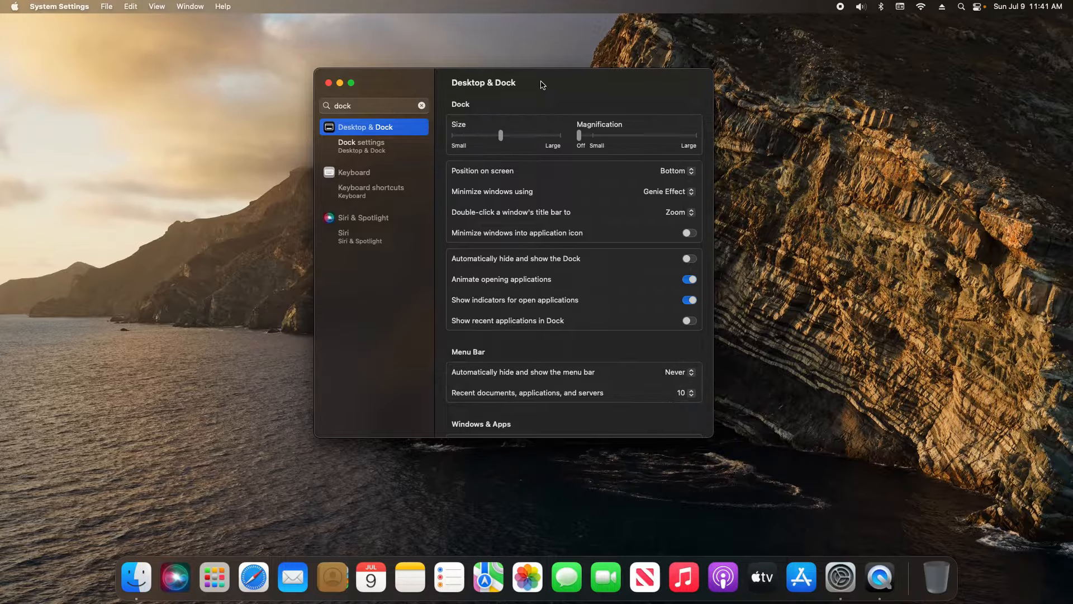
pyautogui.moveTo(560, 265)
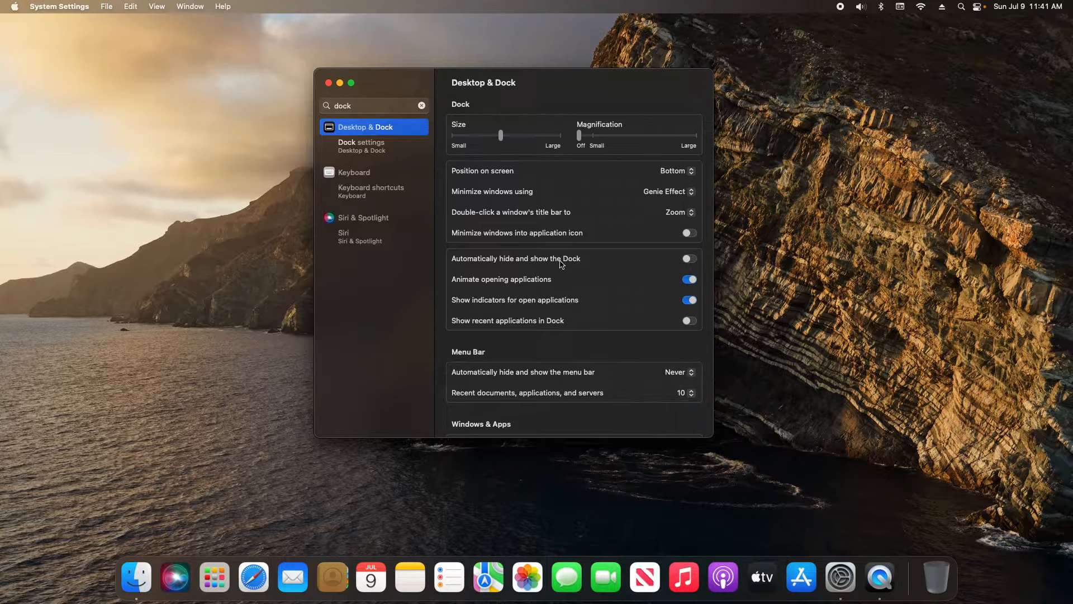
# Step: Toggle Dock auto-hiding on and back off, then close System Settings
pyautogui.click(688, 258)
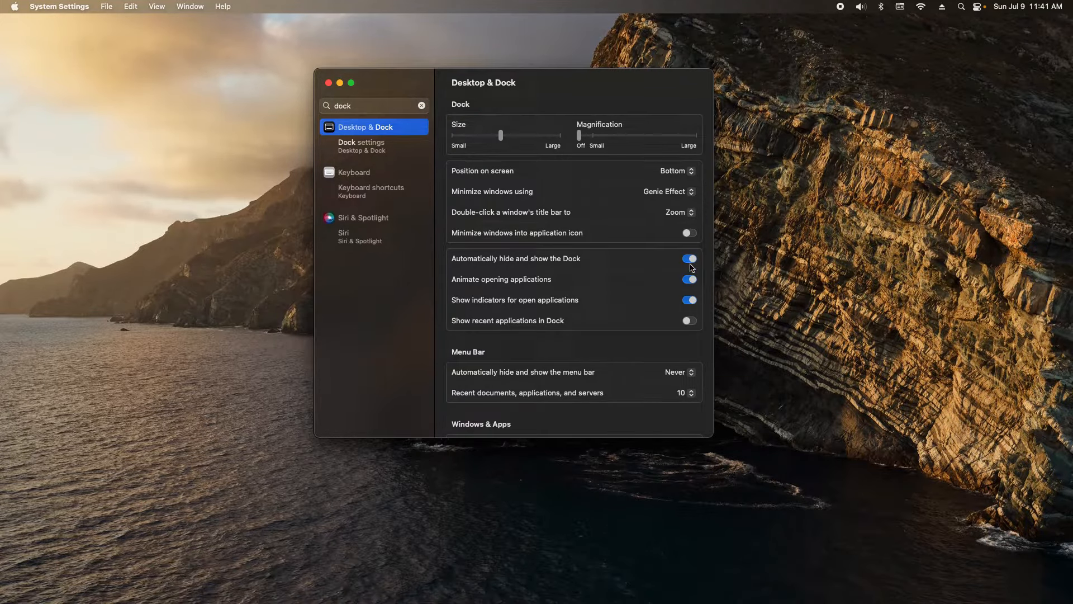
pyautogui.click(689, 258)
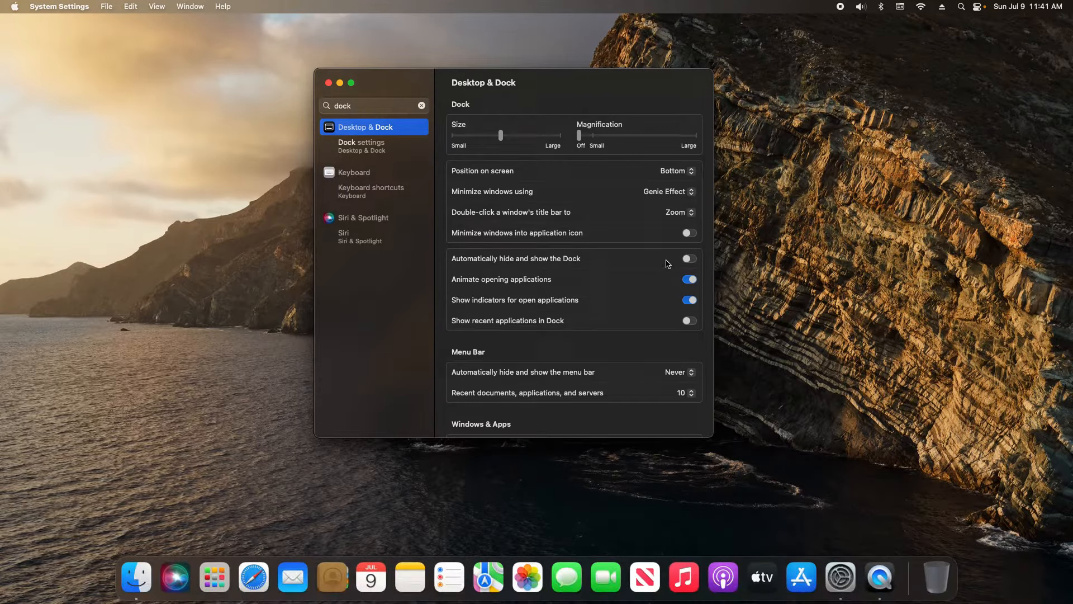
pyautogui.click(328, 83)
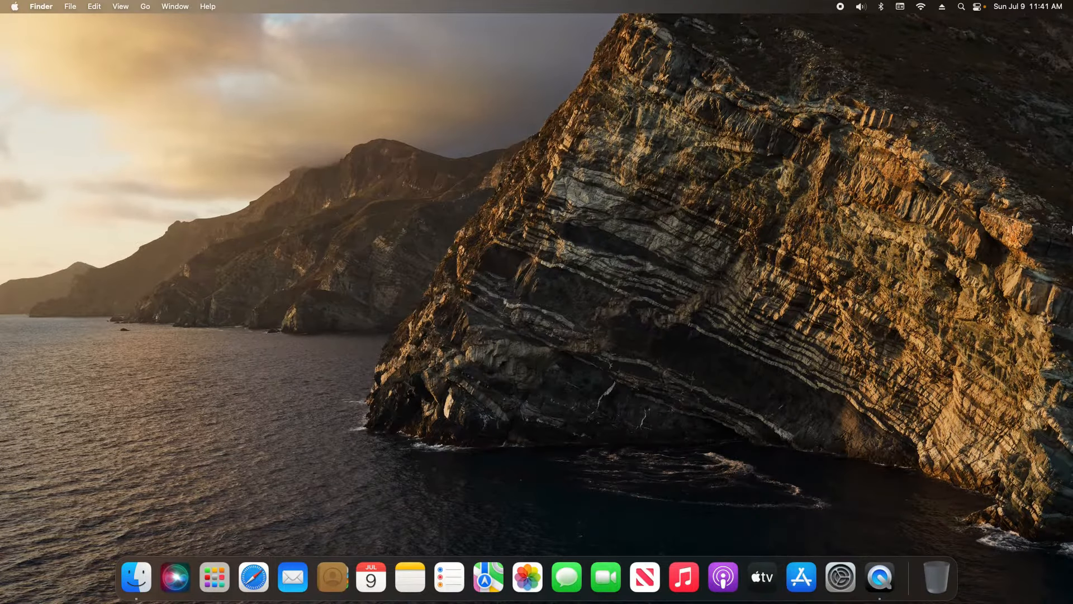